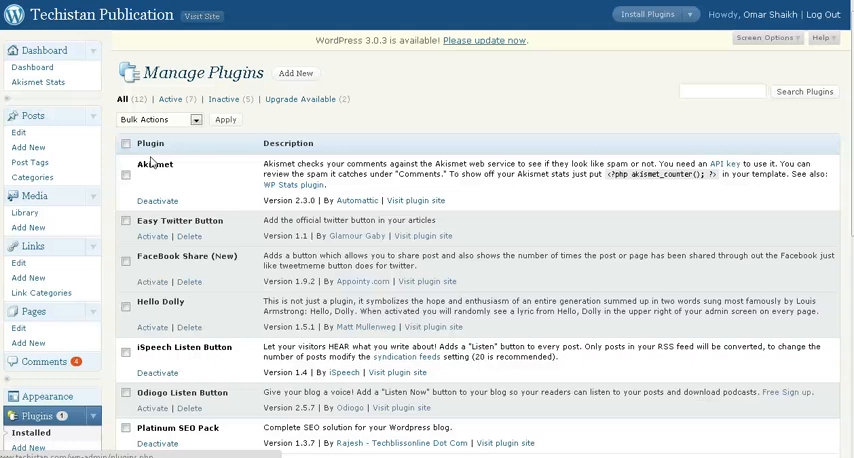
pyautogui.moveTo(253, 177)
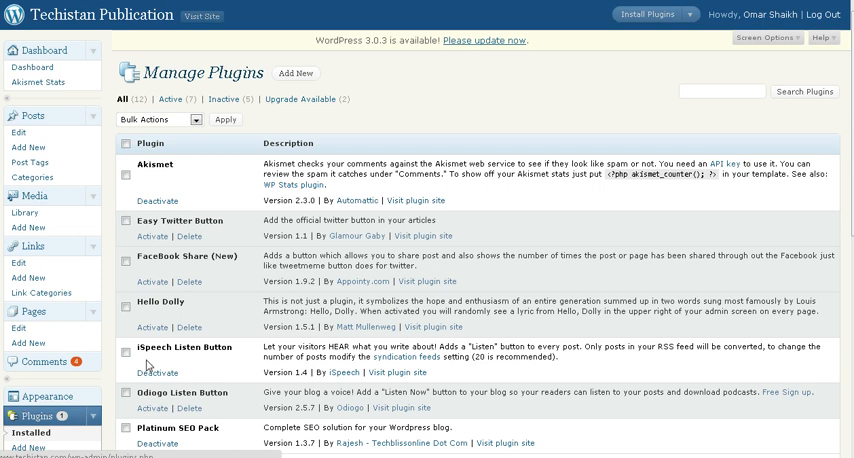
pyautogui.moveTo(230, 358)
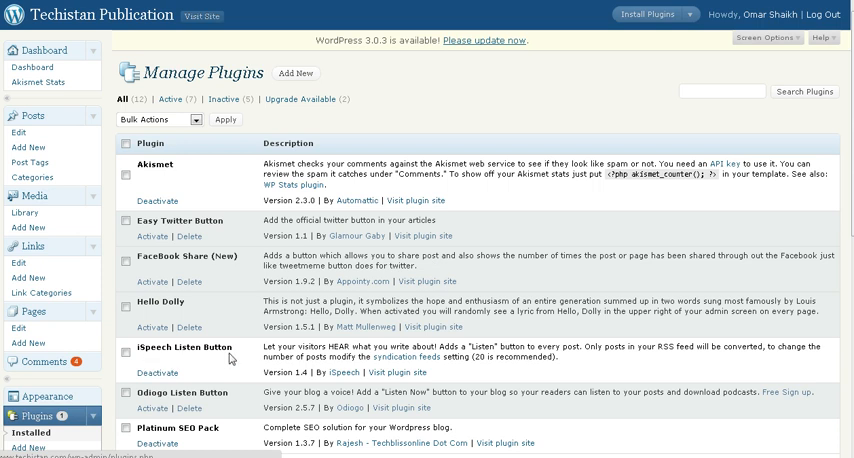
# - Leave the admin via Visit Site and scroll the live Techistan home page
pyautogui.scroll(-3)
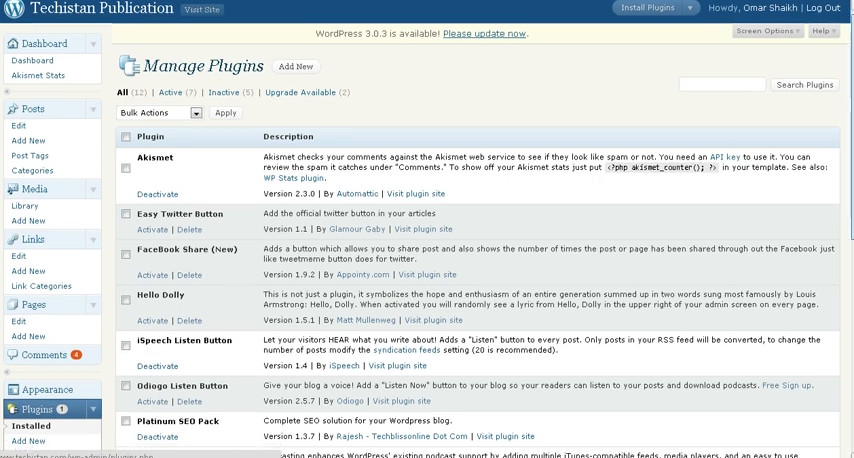
pyautogui.scroll(-3)
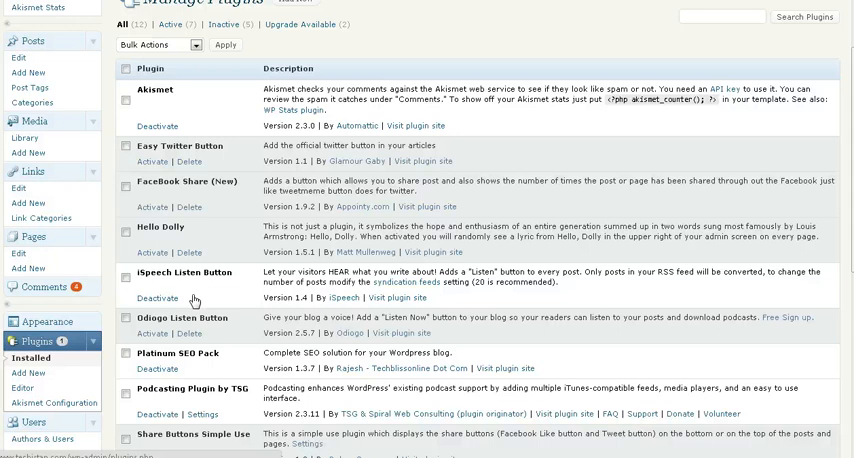
pyautogui.scroll(3)
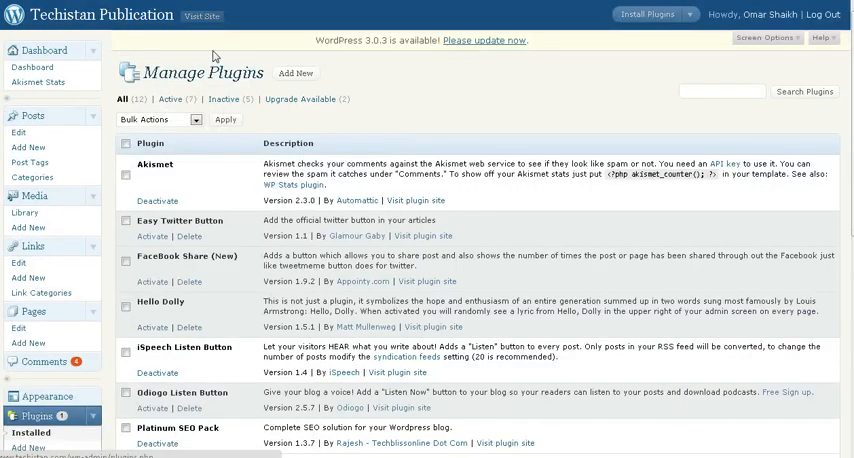
pyautogui.moveTo(204, 15)
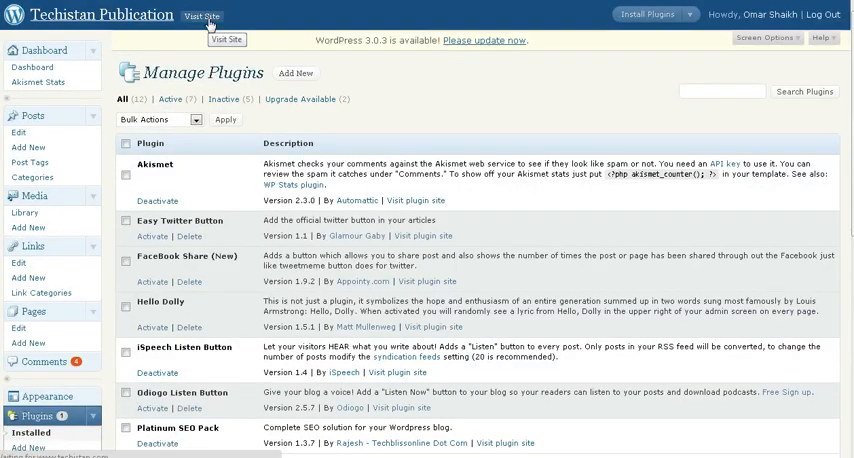
pyautogui.click(202, 15)
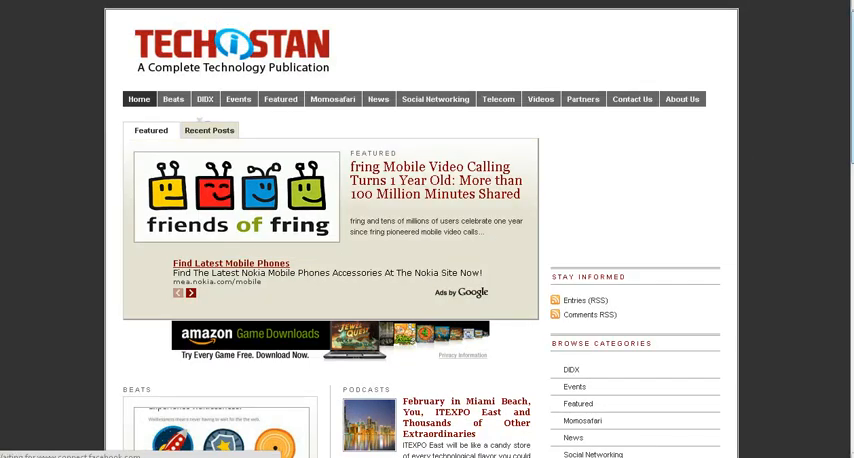
pyautogui.scroll(-3)
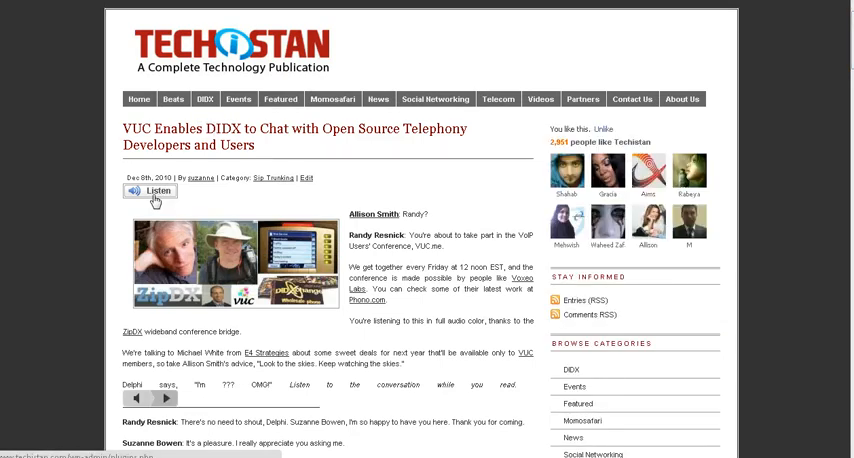
pyautogui.moveTo(150, 191)
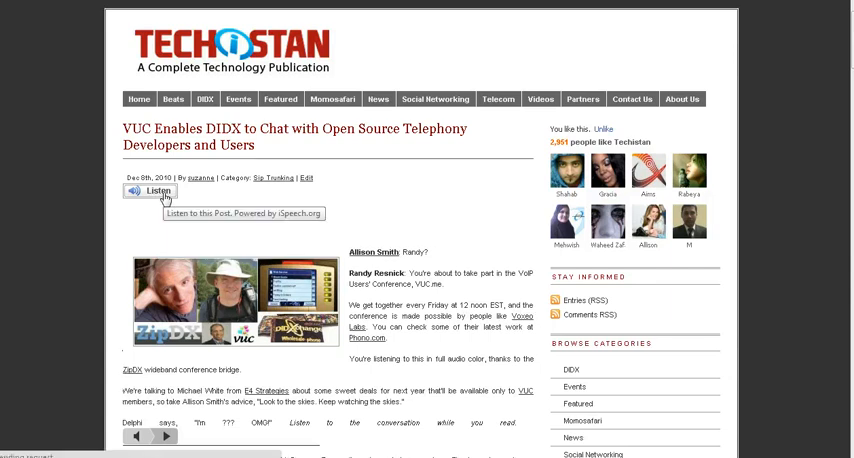
# - Play the 'VUC Enables DIDX' post's audio with its Listen button
pyautogui.click(152, 192)
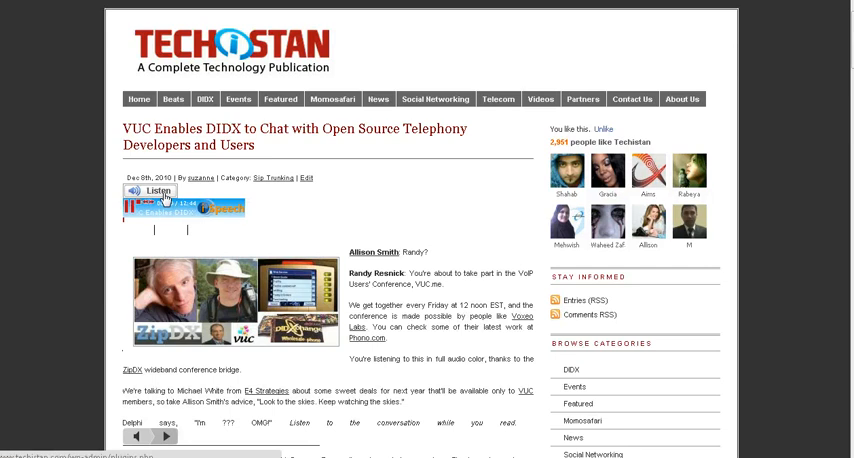